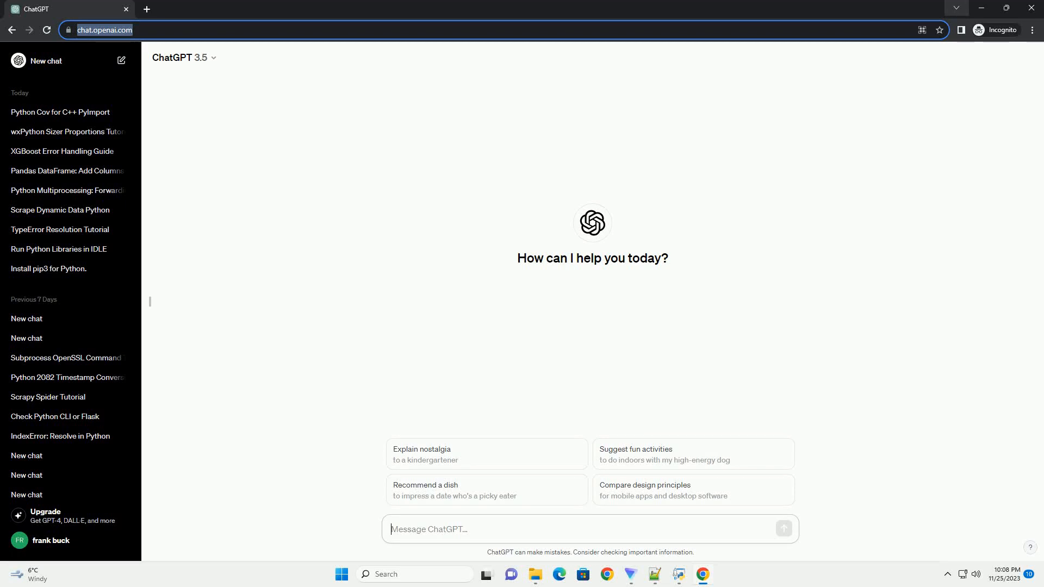
Send a question asking for Python code that removes a section from a JSON file.
{"action": "left_click", "coordinate": [784, 528]}
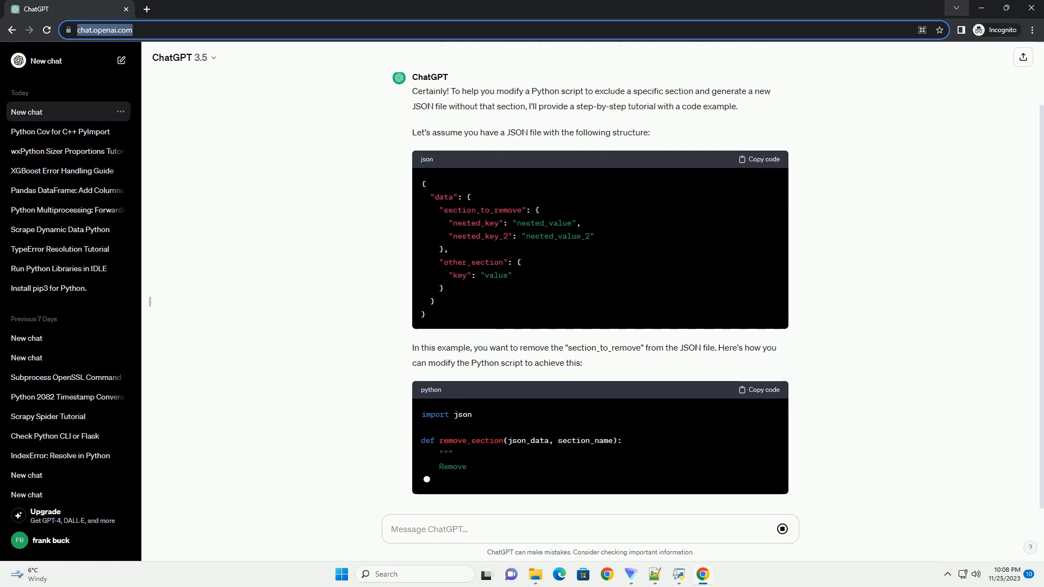
Scroll through the generated Python script down to the Explanation section.
{"action": "scroll", "scroll_direction": "down", "scroll_amount": 3}
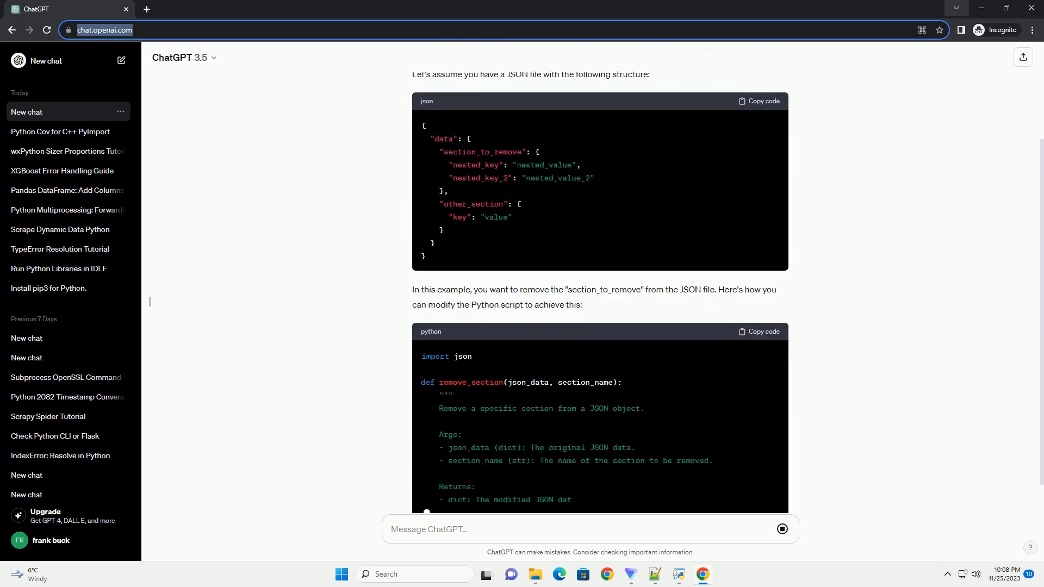
{"action": "scroll", "scroll_direction": "down", "scroll_amount": 3}
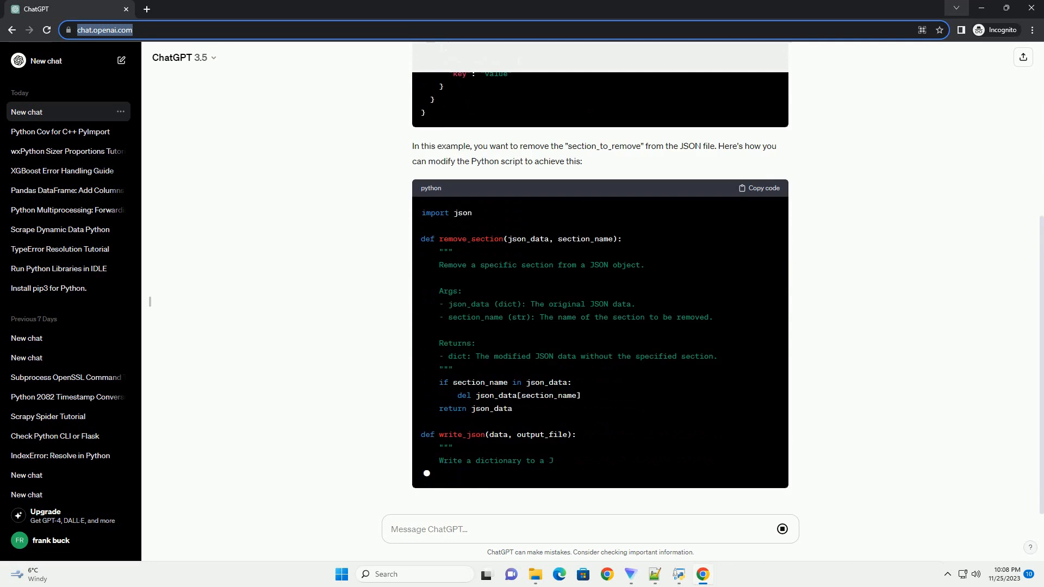
{"action": "scroll", "scroll_direction": "down", "scroll_amount": 3}
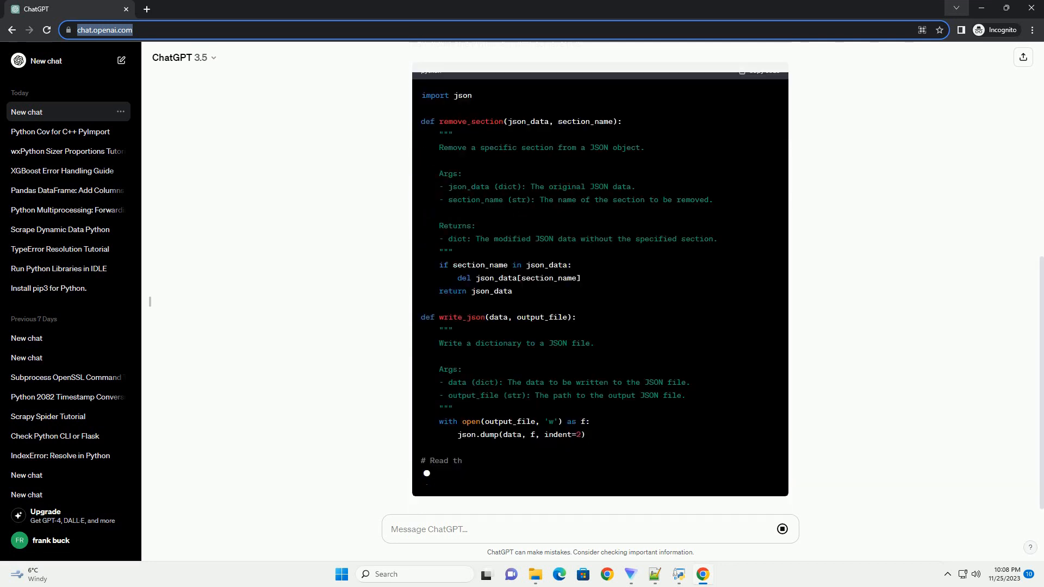
{"action": "scroll", "scroll_direction": "down", "scroll_amount": 3}
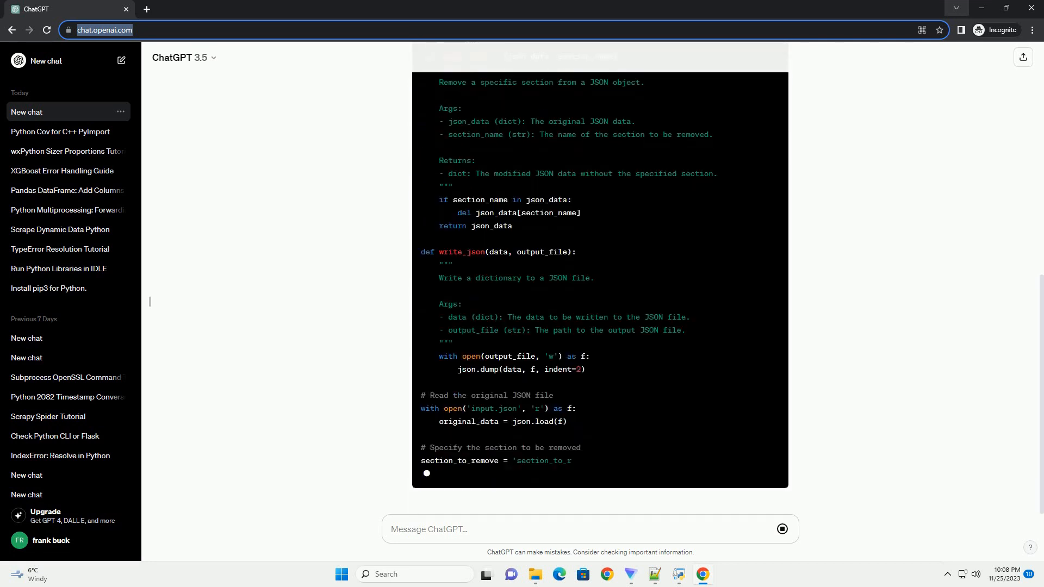
{"action": "scroll", "scroll_direction": "down", "scroll_amount": 3}
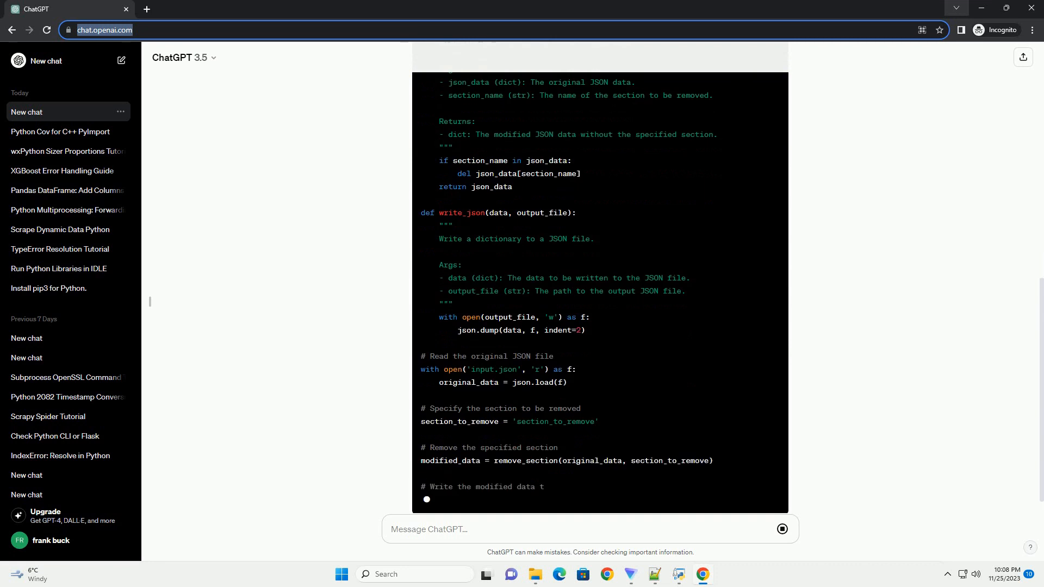
{"action": "scroll", "scroll_direction": "down", "scroll_amount": 3}
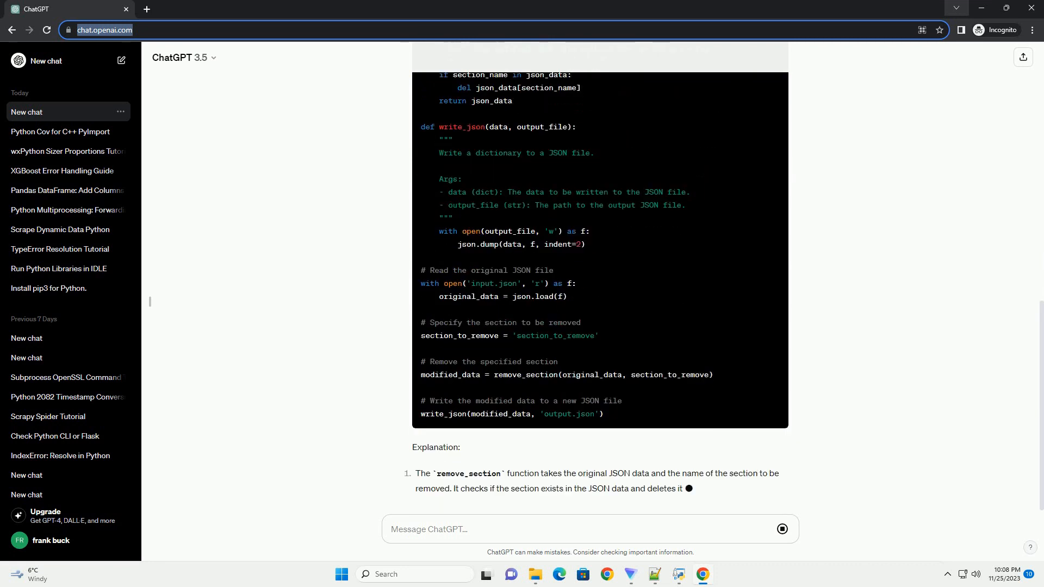